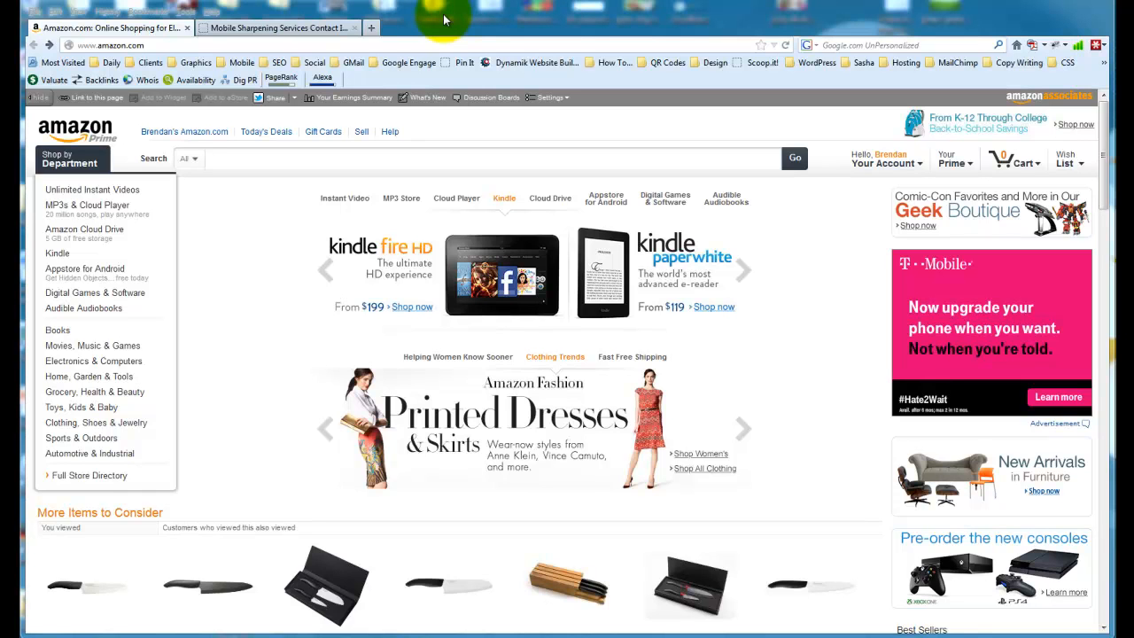
pyautogui.moveTo(472, 16)
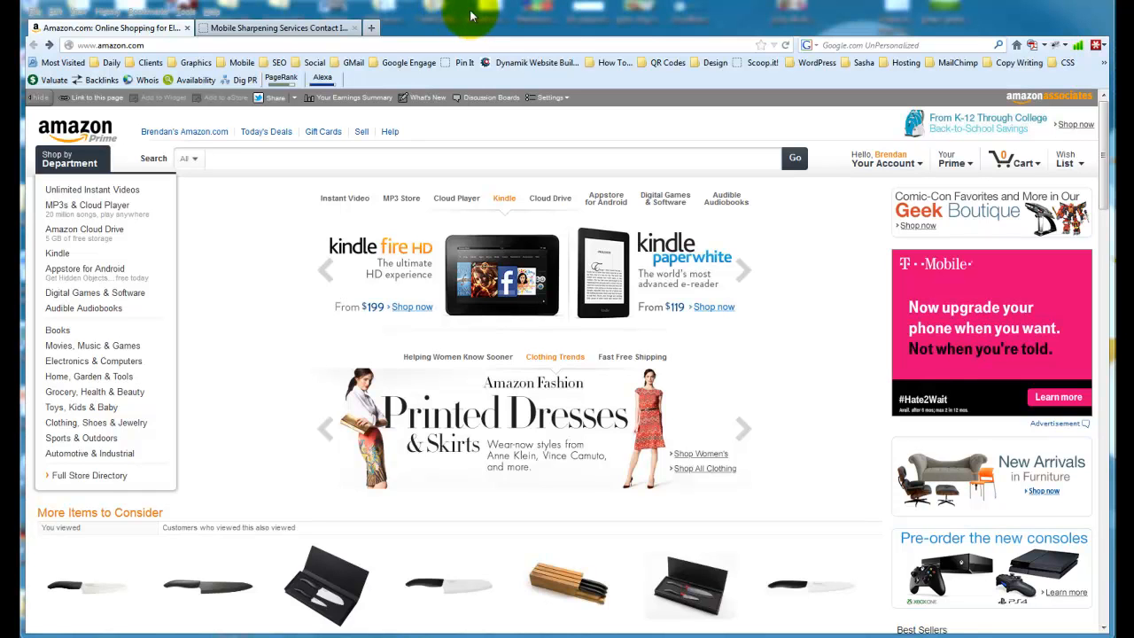
pyautogui.moveTo(440, 28)
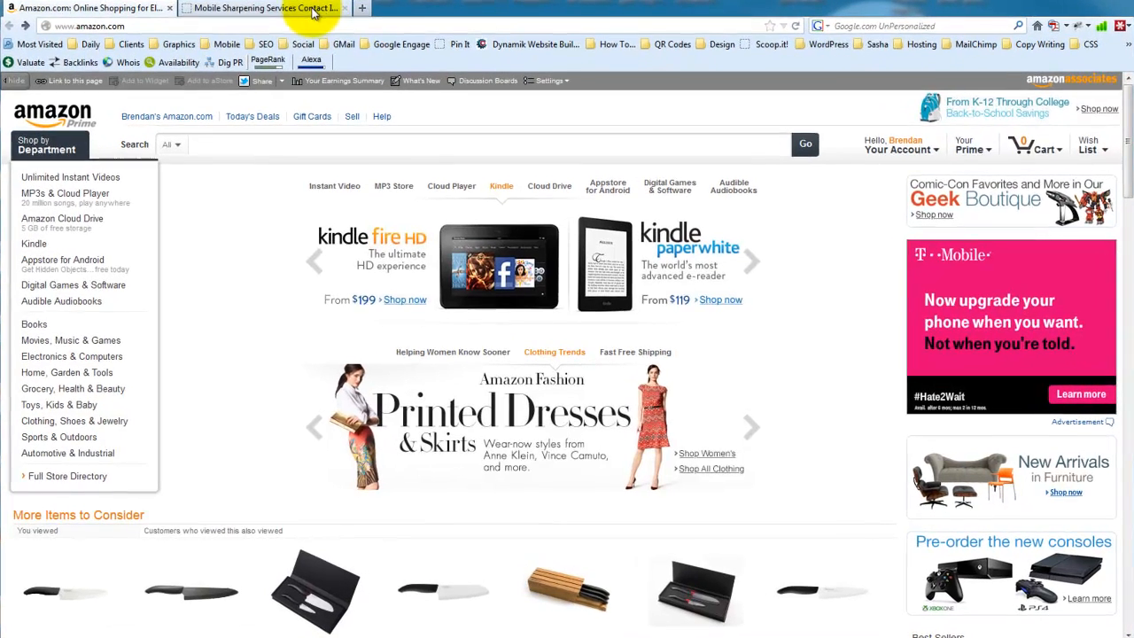
# From the Ubersharp contact page's SiteStripe toolbar, go to the Associates earnings reports.
pyautogui.click(262, 7)
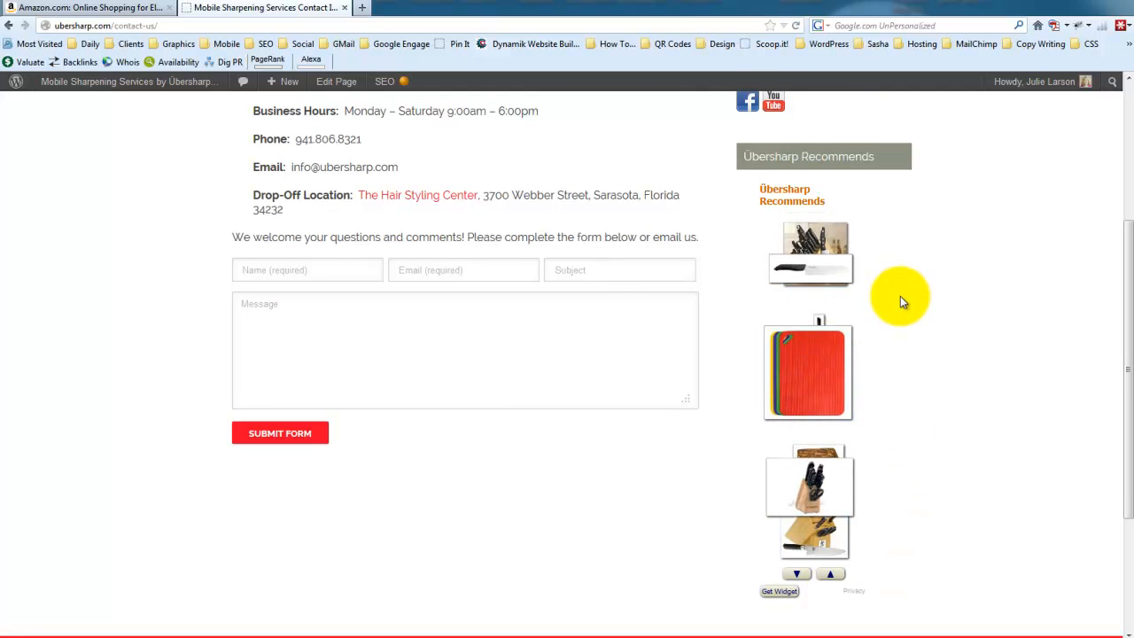
pyautogui.scroll(3)
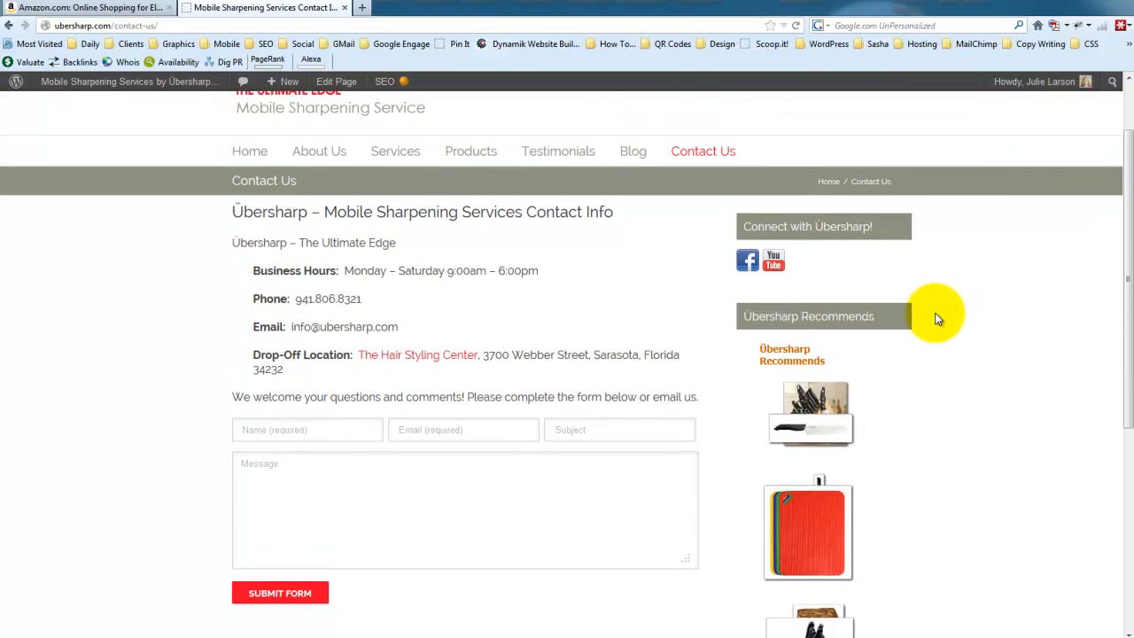
pyautogui.scroll(-3)
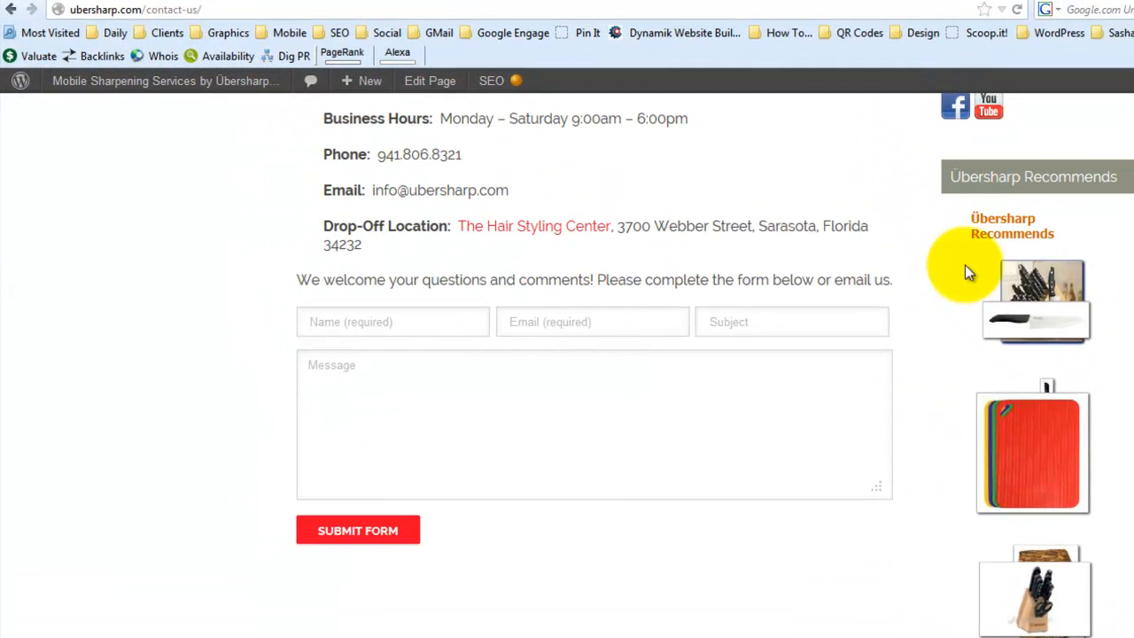
pyautogui.scroll(3)
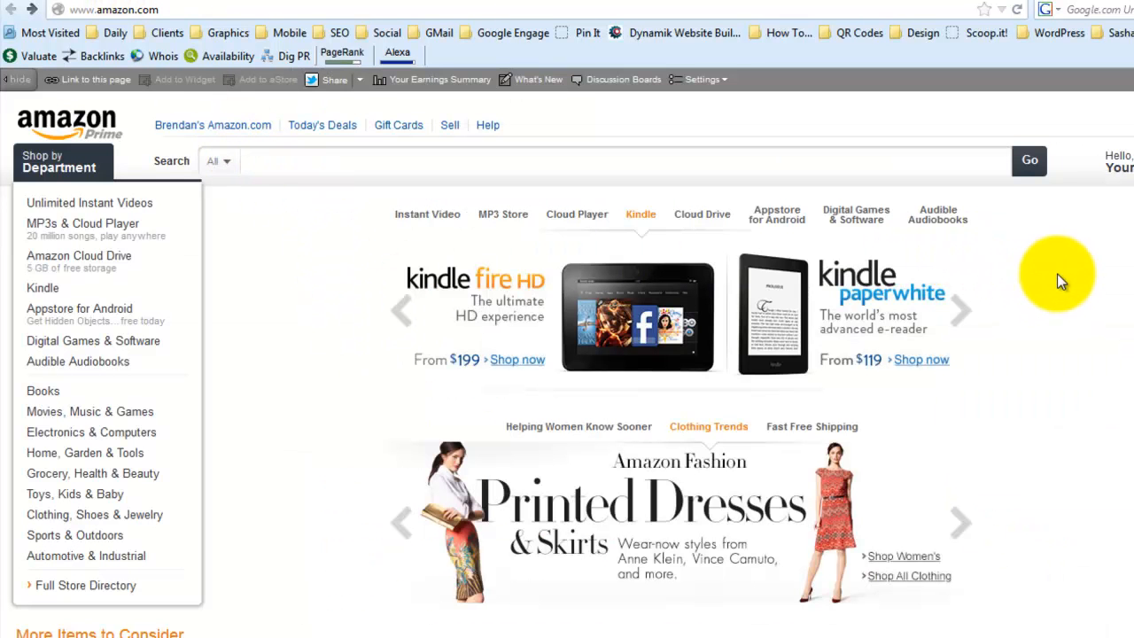
pyautogui.moveTo(359, 175)
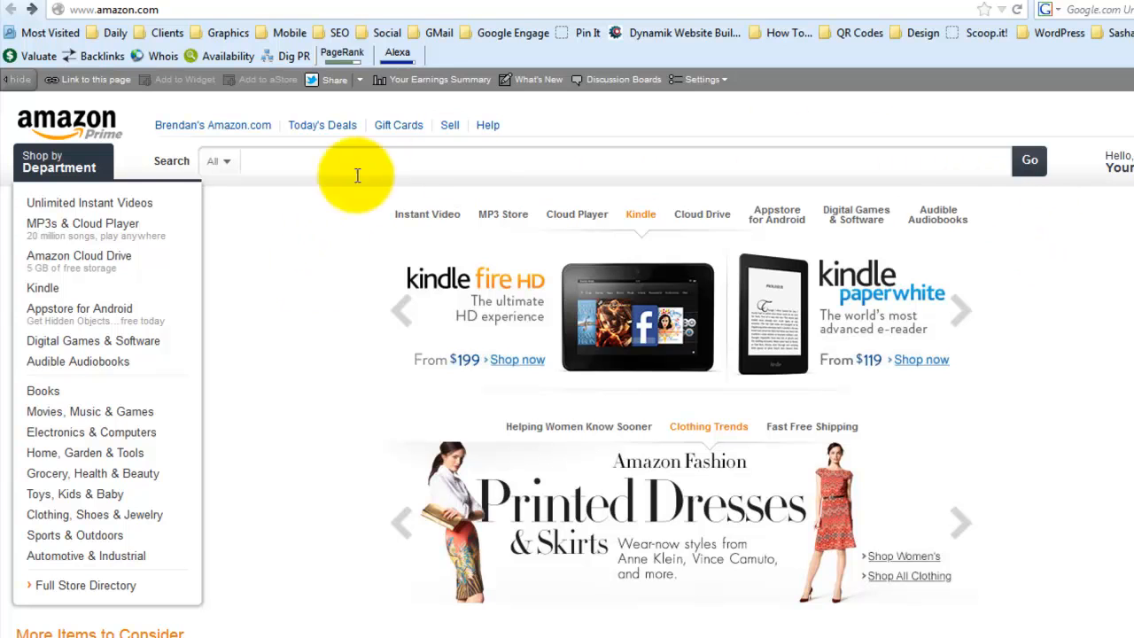
pyautogui.moveTo(420, 78)
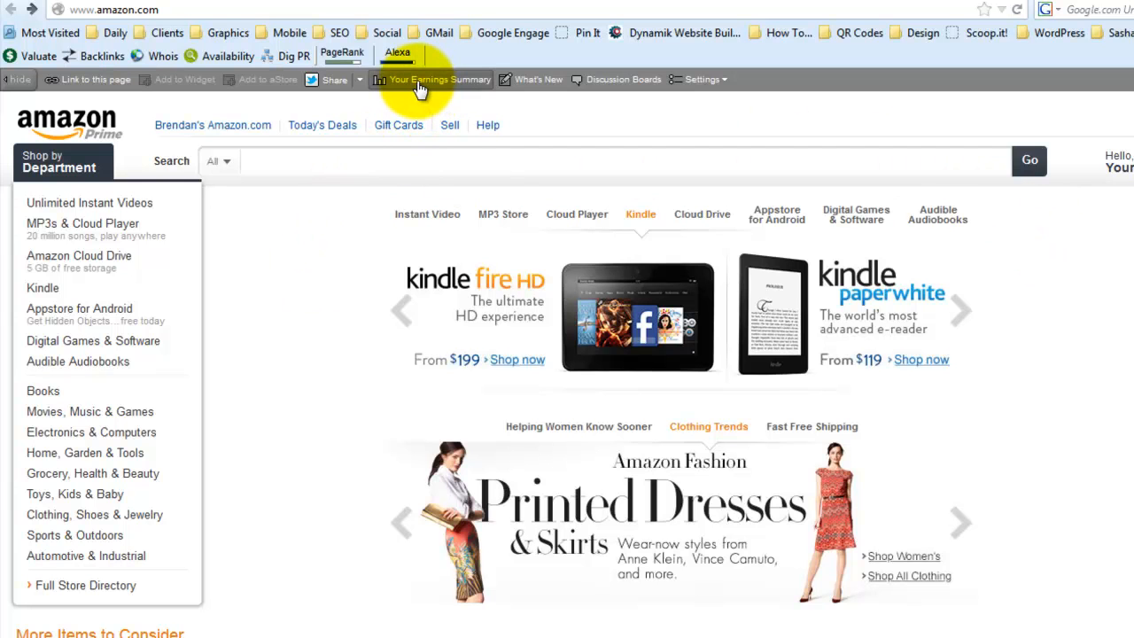
pyautogui.click(437, 78)
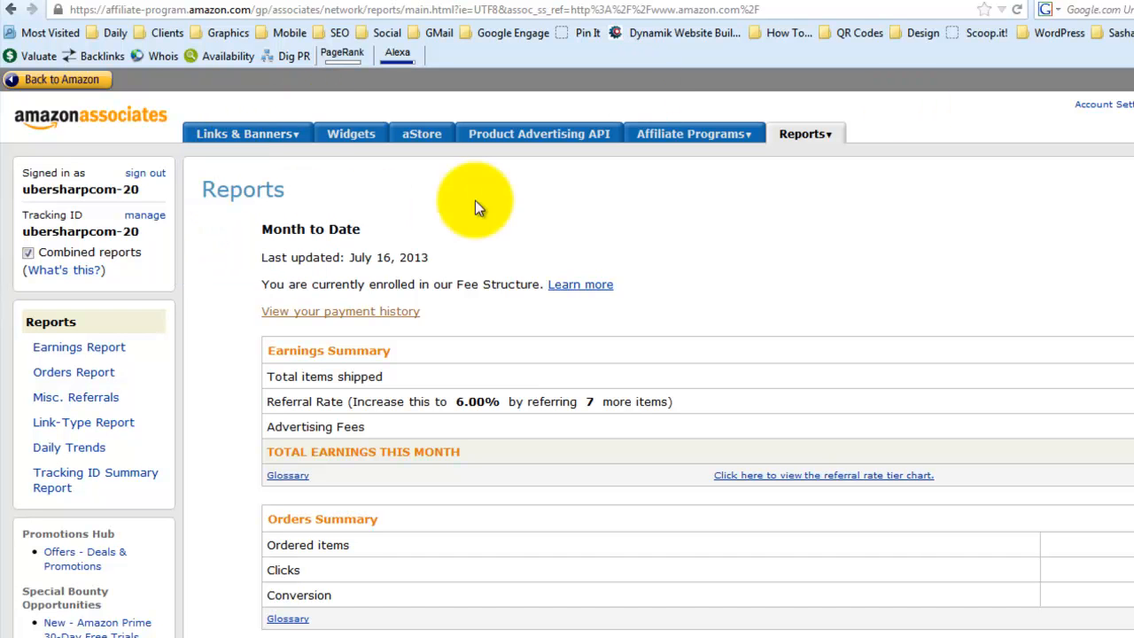
pyautogui.moveTo(181, 231)
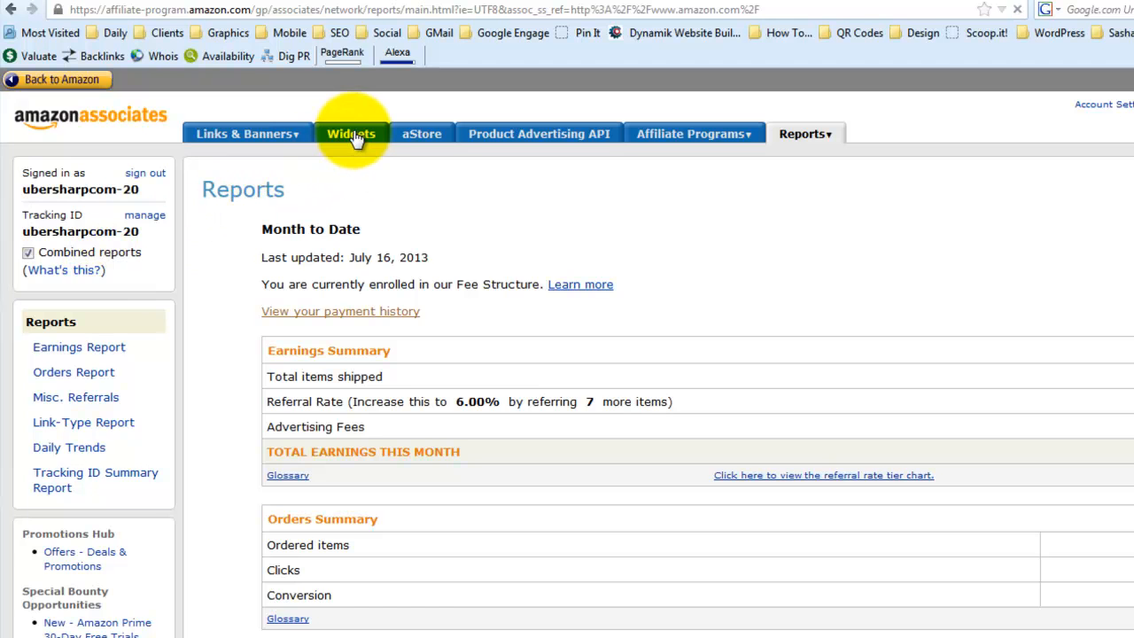
# Go to Widgets > My Widgets and start editing the Ubersharp Sidebar Widget copy carousel.
pyautogui.click(351, 133)
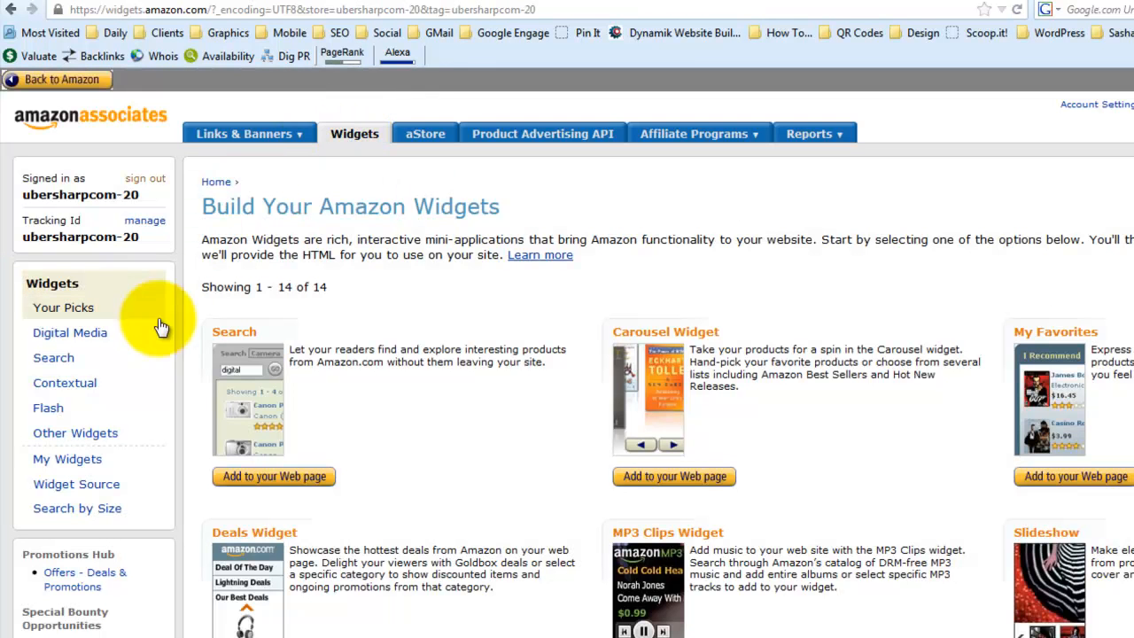
pyautogui.click(68, 459)
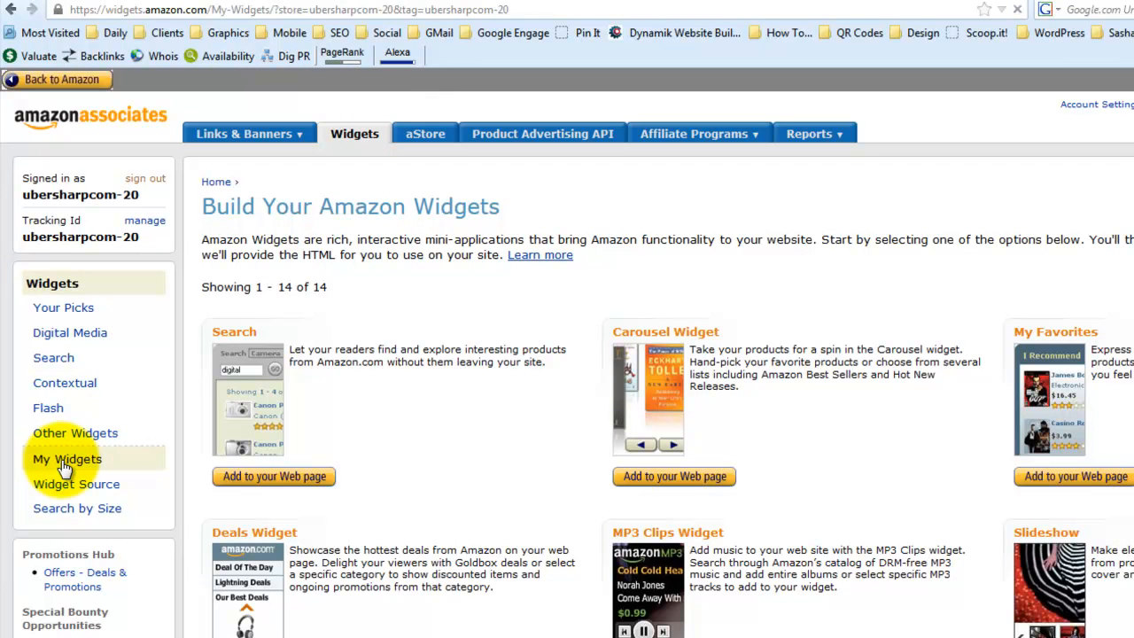
pyautogui.click(68, 459)
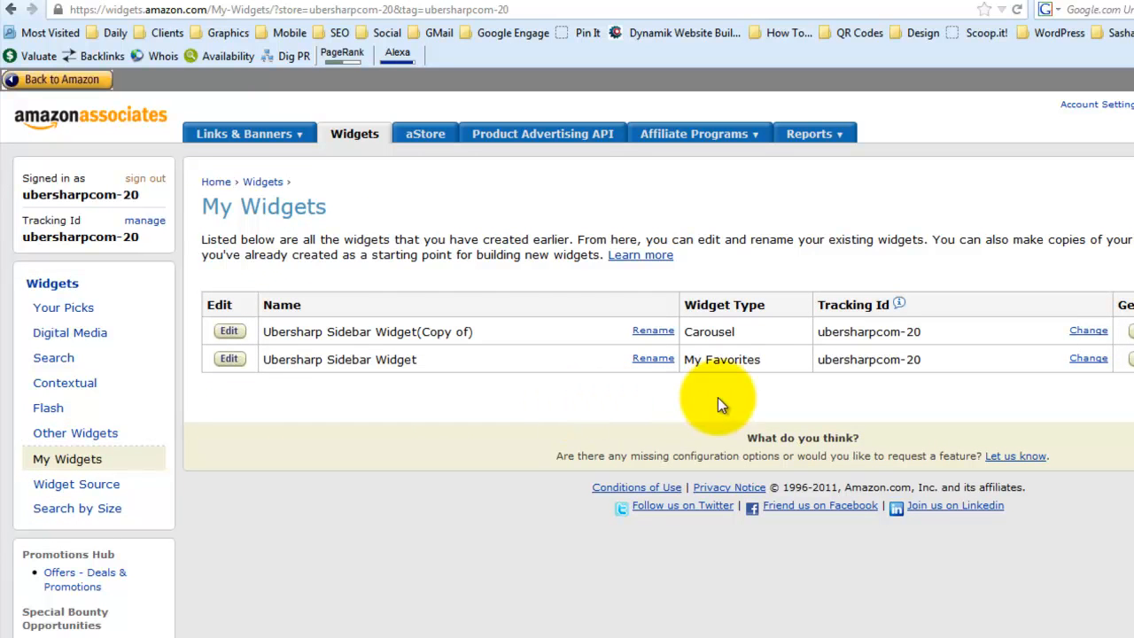
pyautogui.moveTo(652, 329)
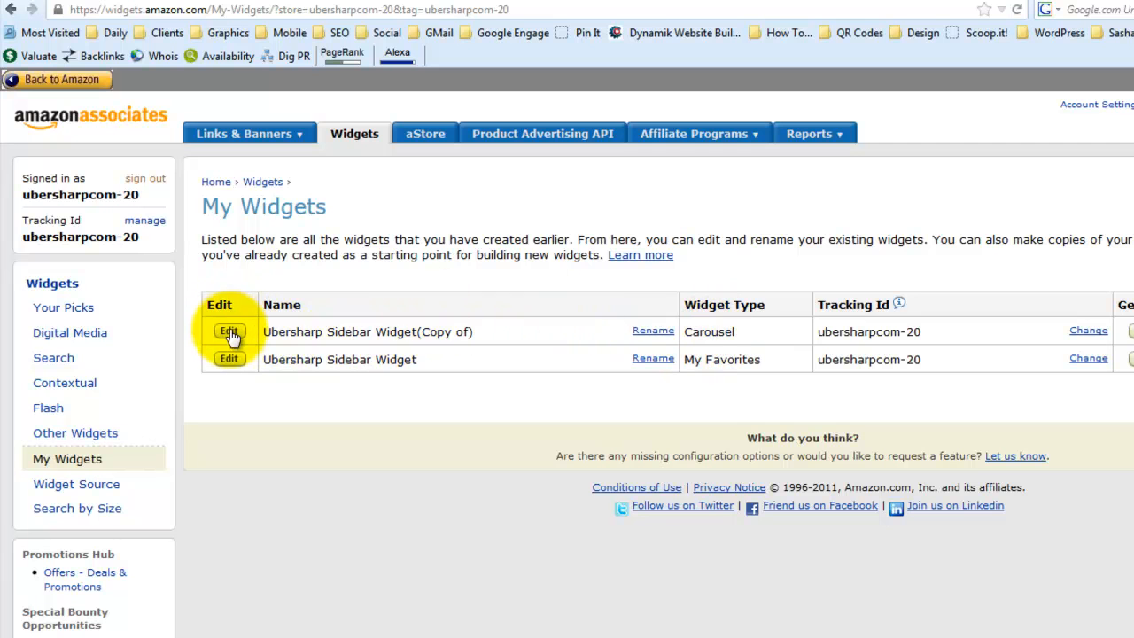
pyautogui.click(230, 331)
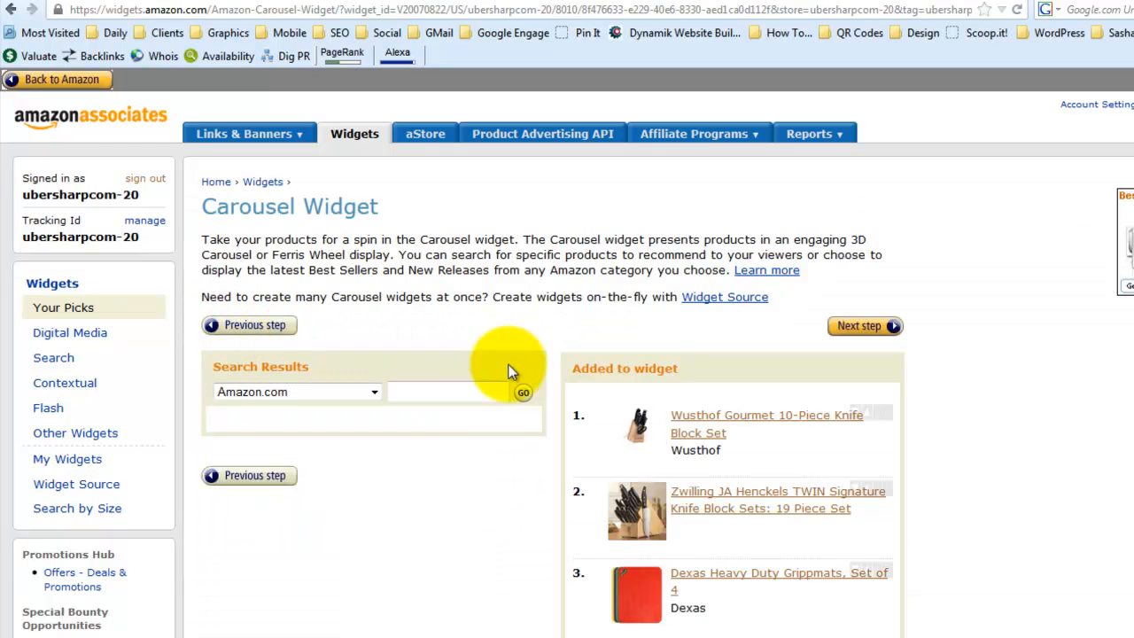
# Search Amazon.com for 'MAC 4 piece Knife Set #GSP41' and add it to the carousel widget.
pyautogui.click(446, 391)
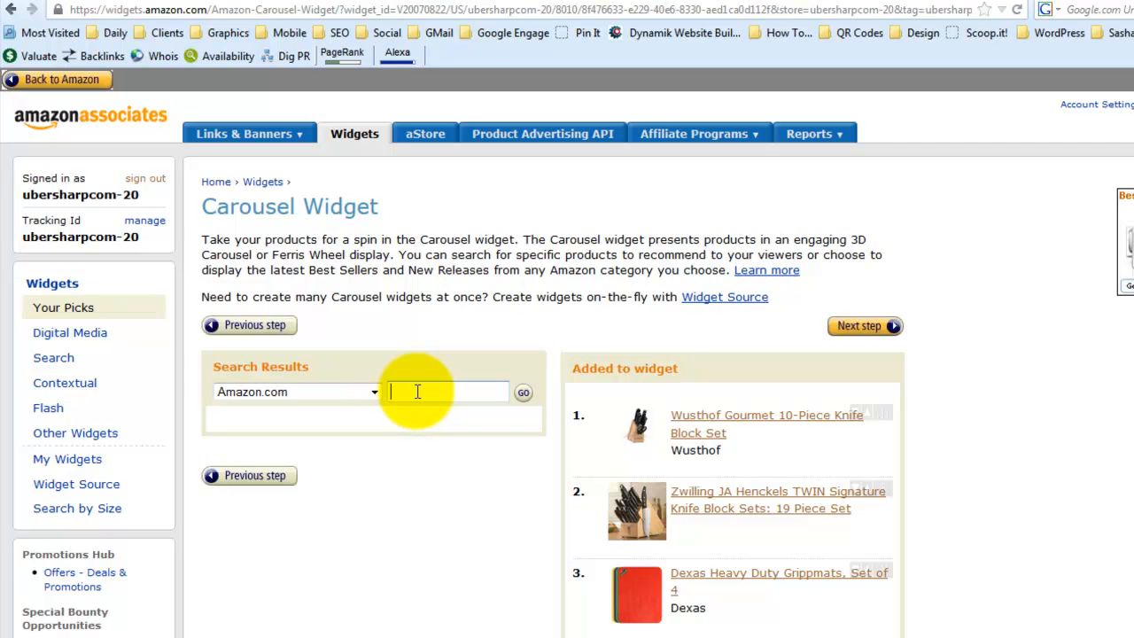
pyautogui.write('MAC 4 p')
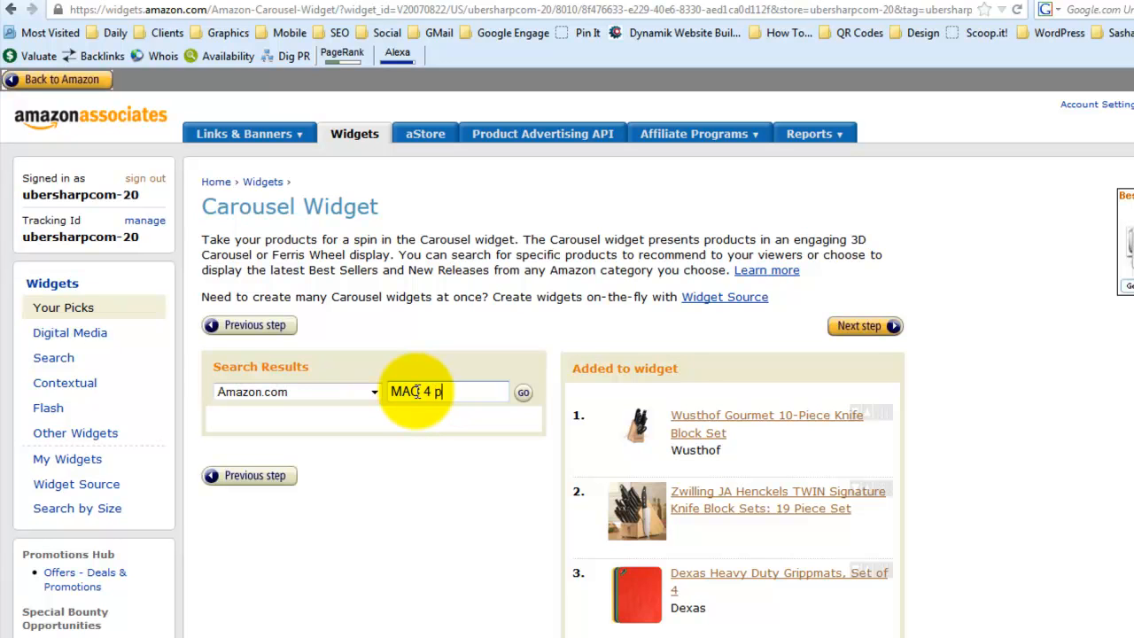
pyautogui.write('iece Knife Set #')
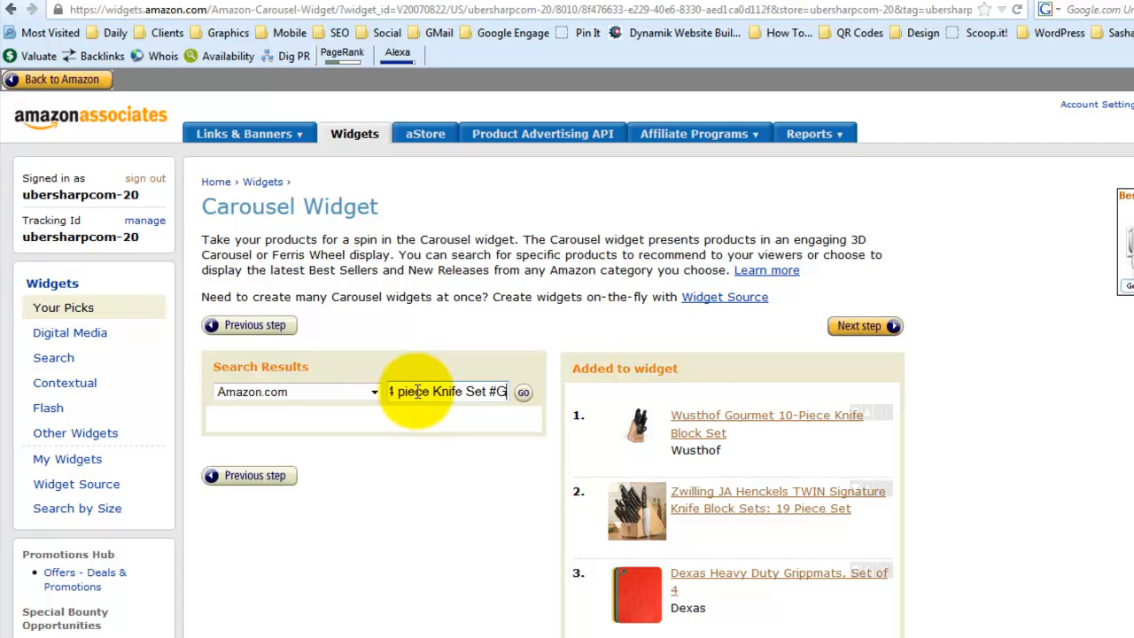
pyautogui.write('GSP41')
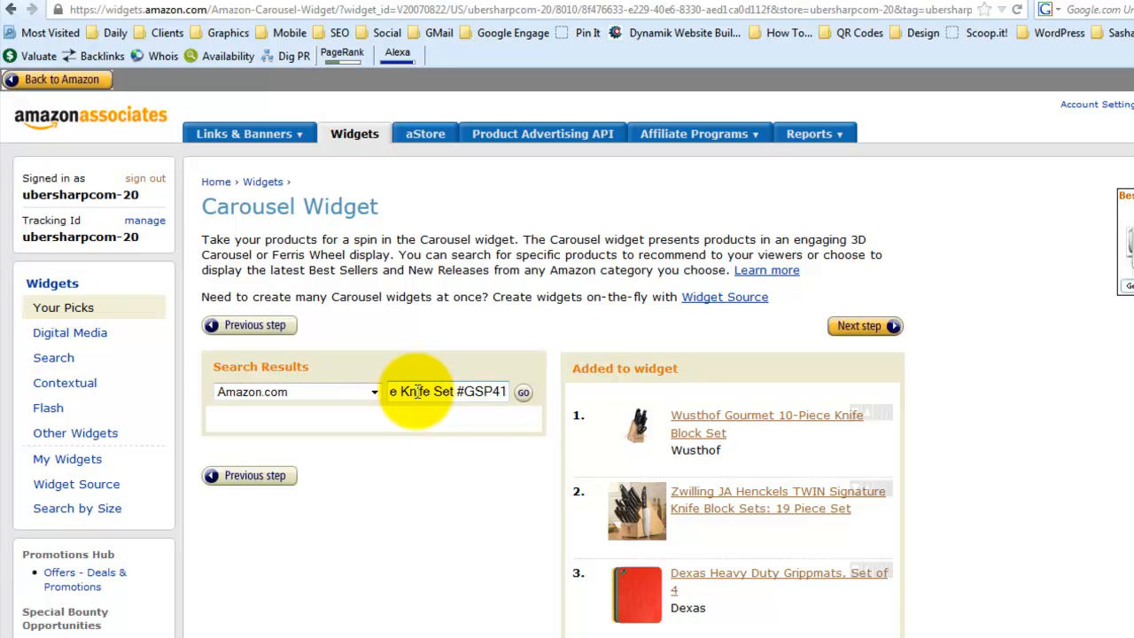
pyautogui.click(523, 392)
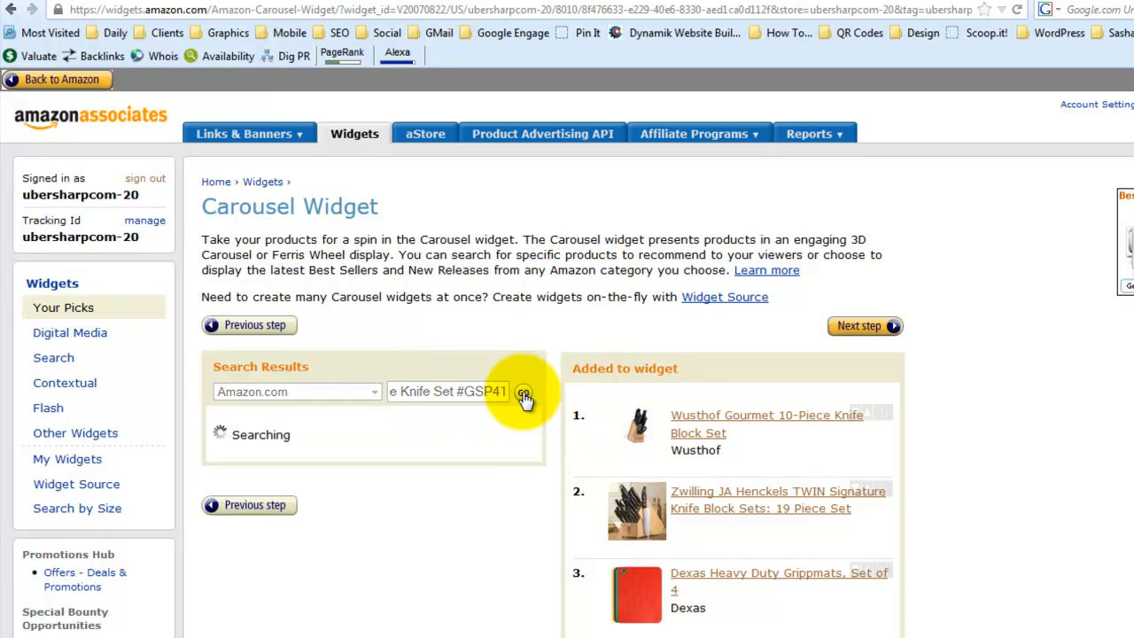
pyautogui.click(524, 391)
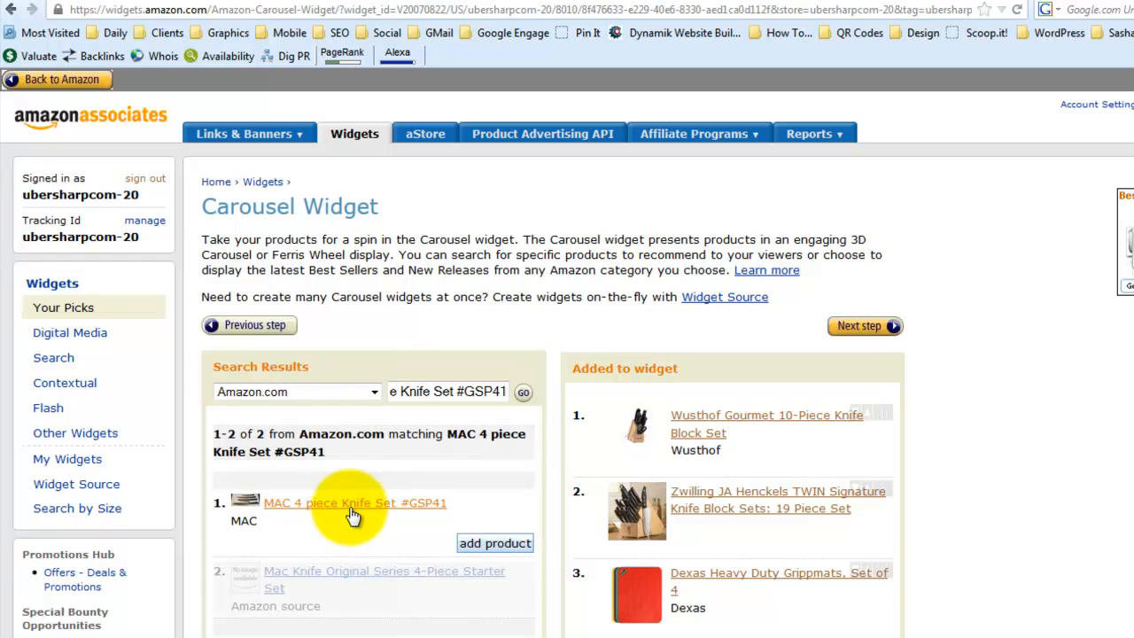
pyautogui.moveTo(390, 539)
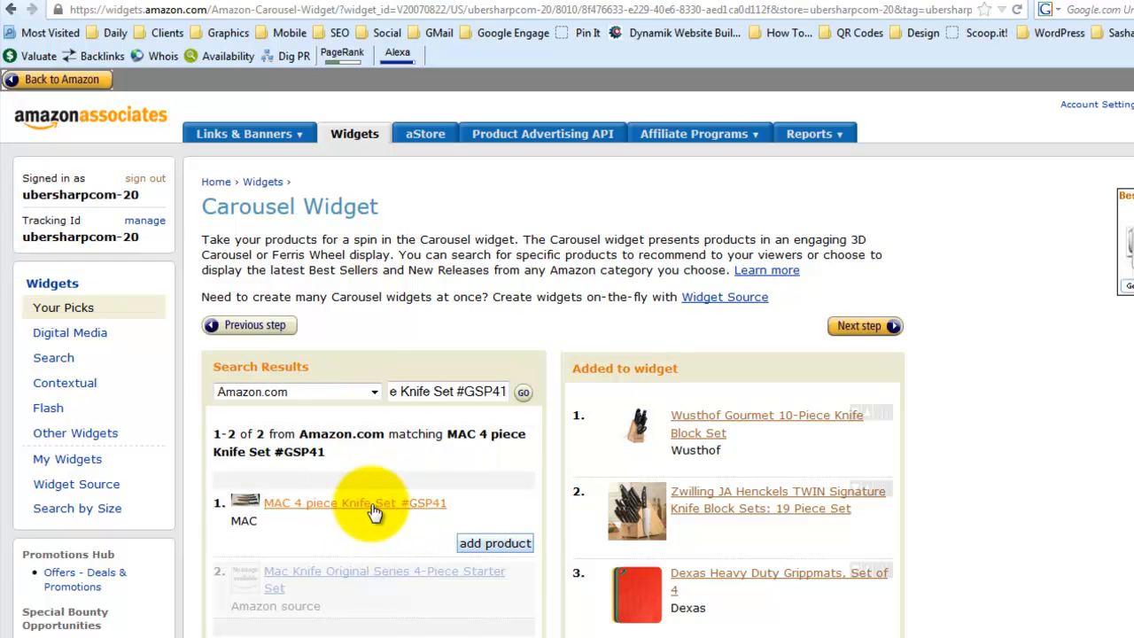
pyautogui.click(354, 503)
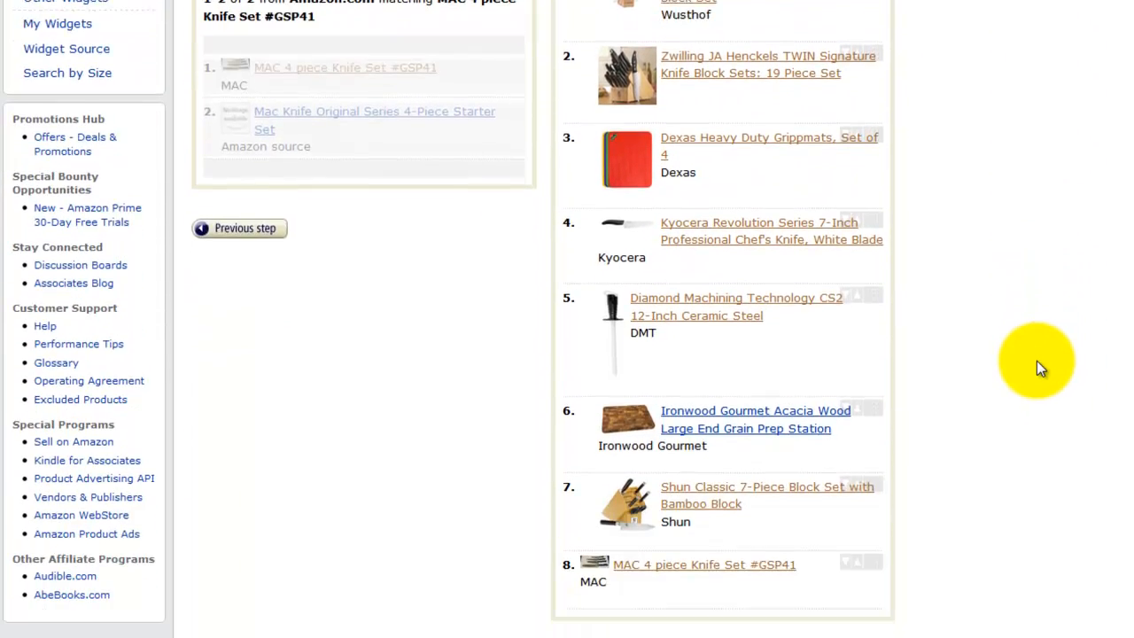
# Proceed to the next step, save the carousel widget and confirm the save dialog.
pyautogui.scroll(-3)
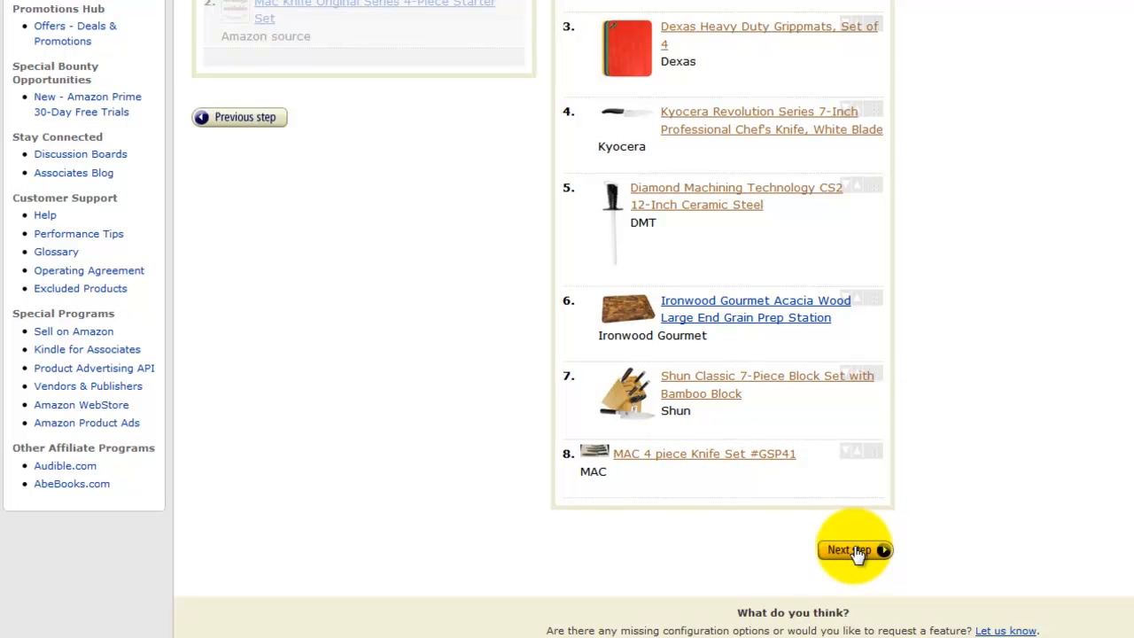
pyautogui.click(849, 549)
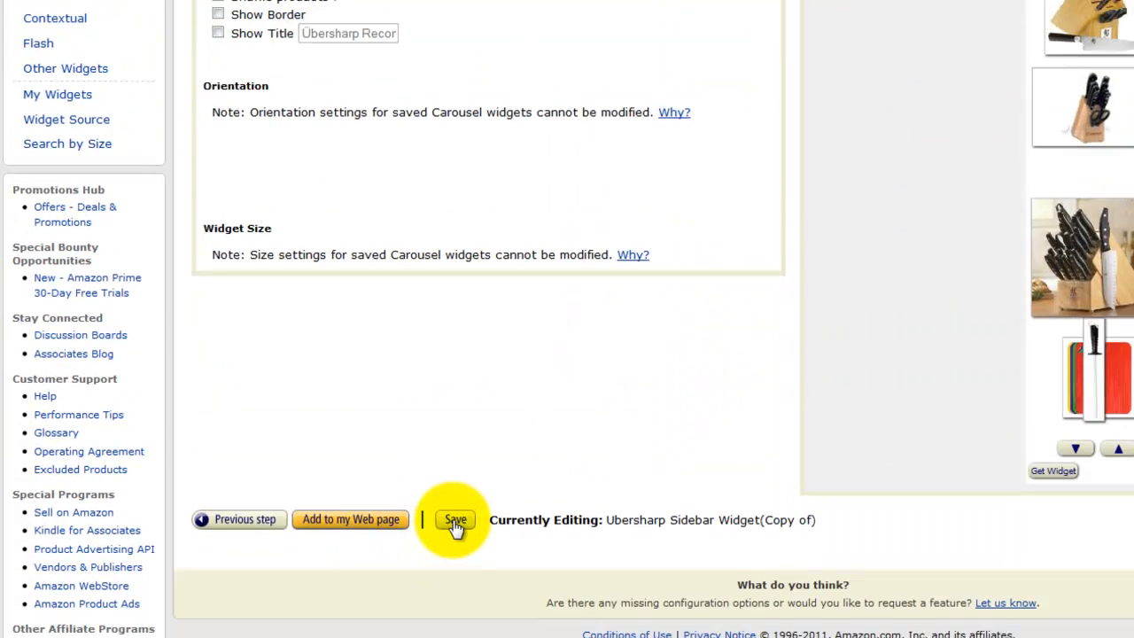
pyautogui.click(454, 521)
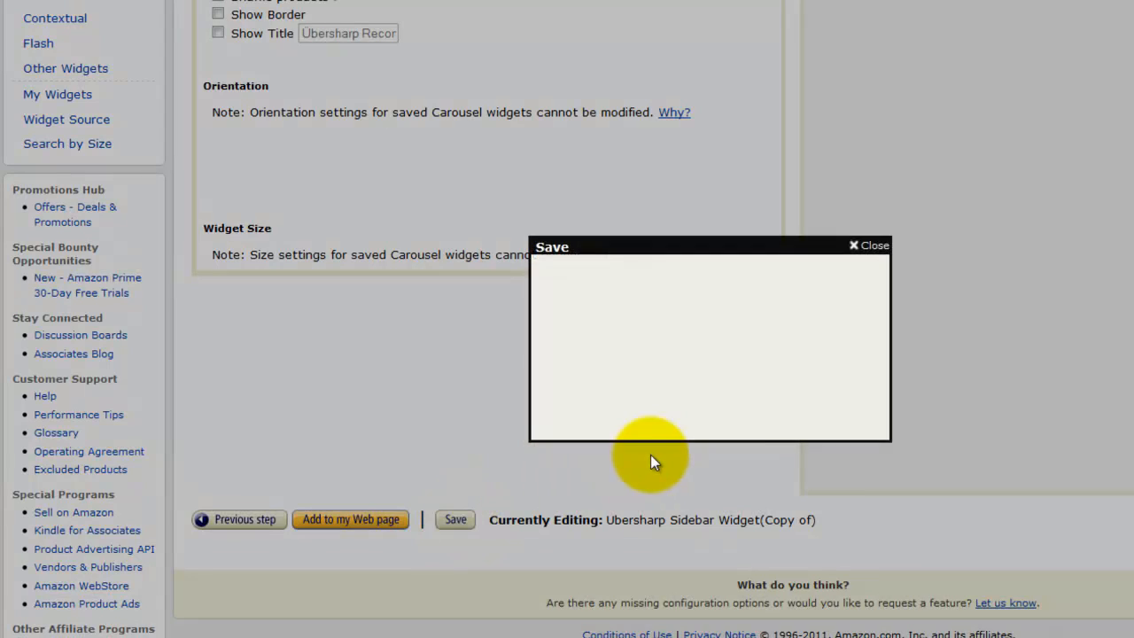
pyautogui.click(454, 519)
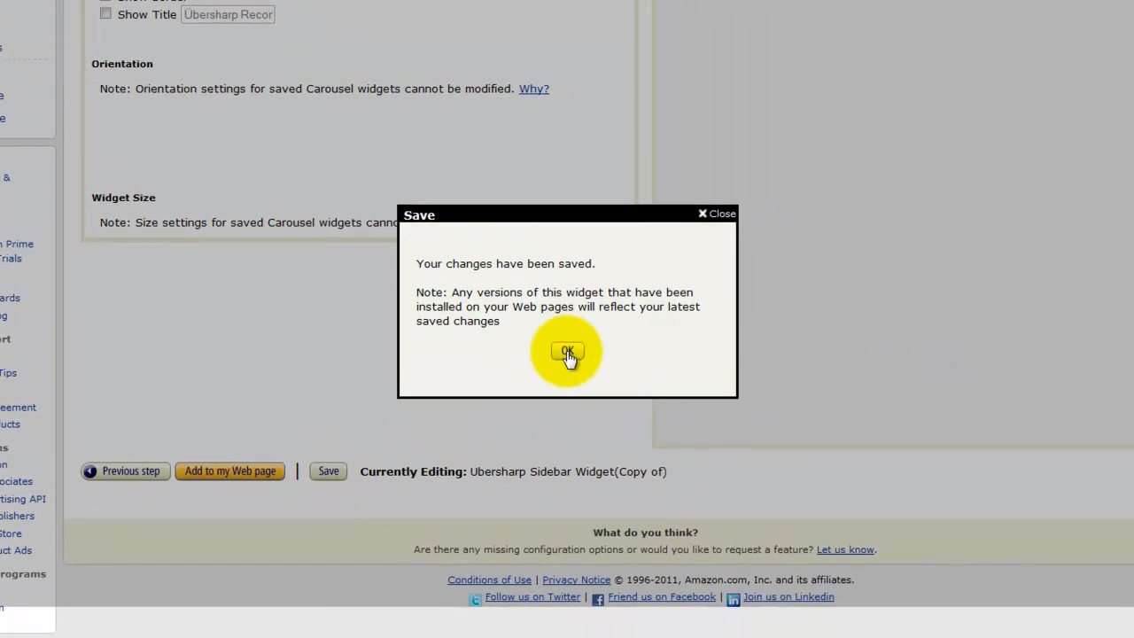
pyautogui.click(567, 351)
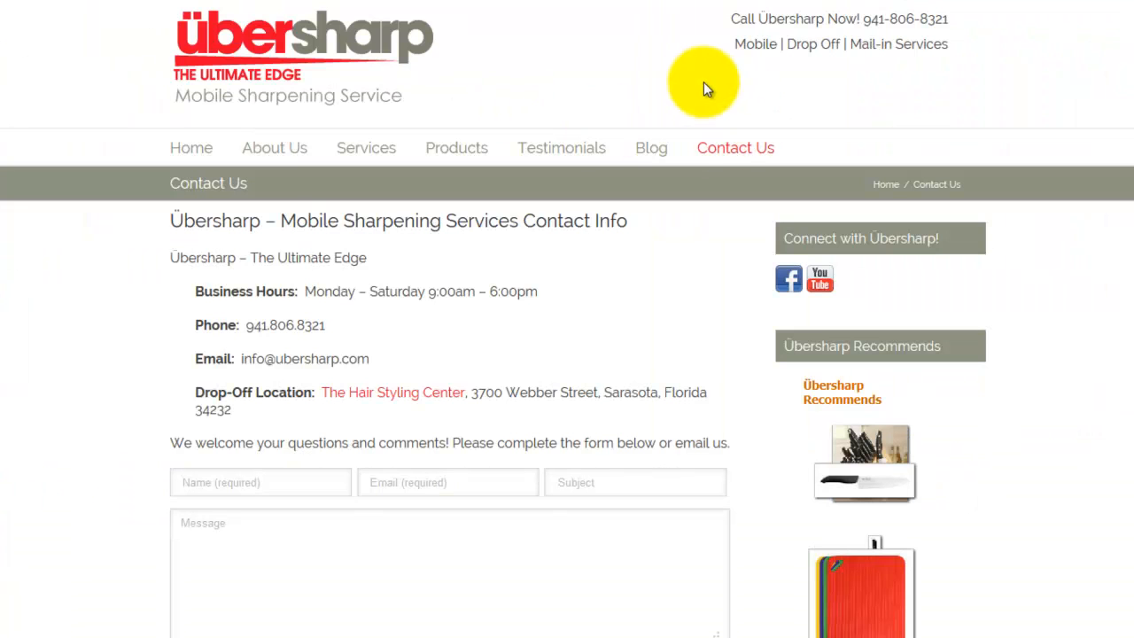
pyautogui.moveTo(498, 39)
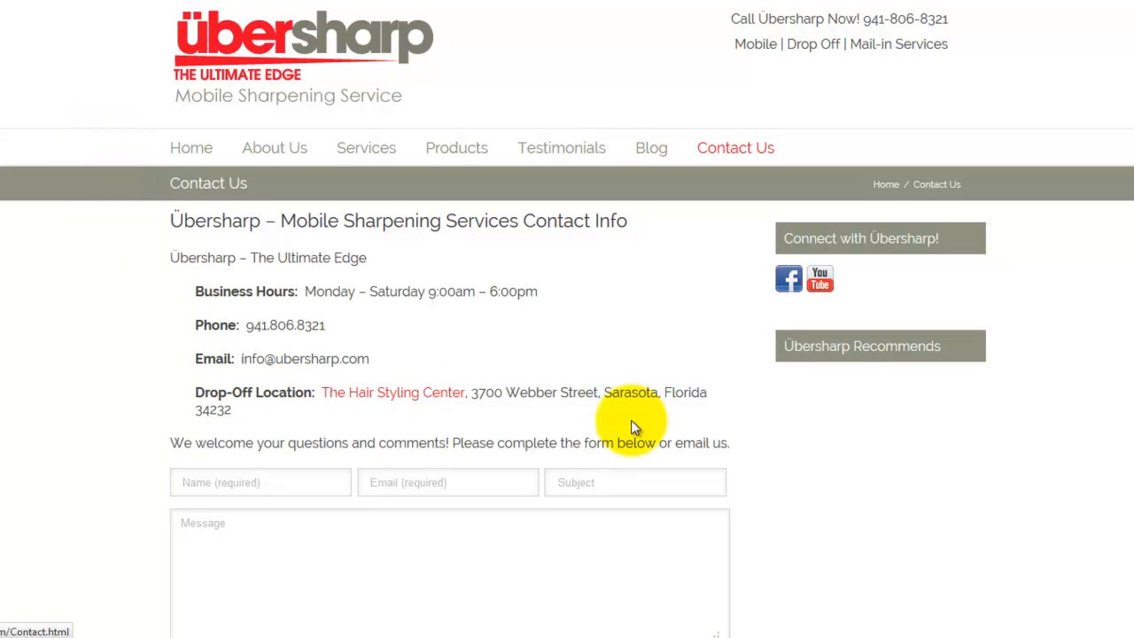
# Scroll to the Ubersharp Recommends widget and rotate the carousel through its knife products.
pyautogui.scroll(-3)
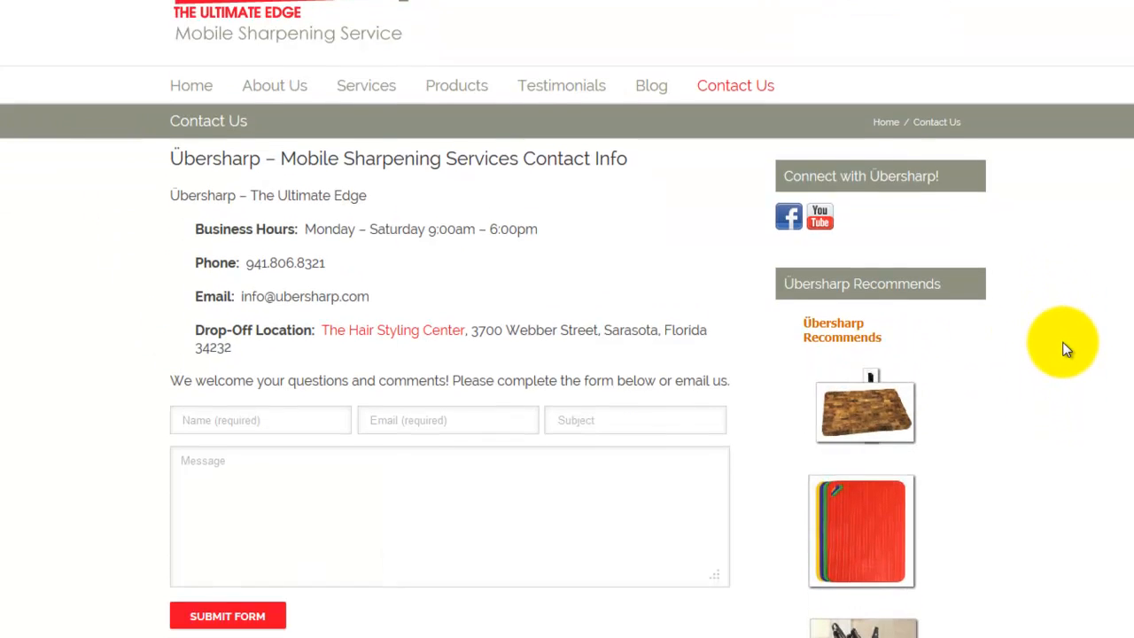
pyautogui.scroll(-3)
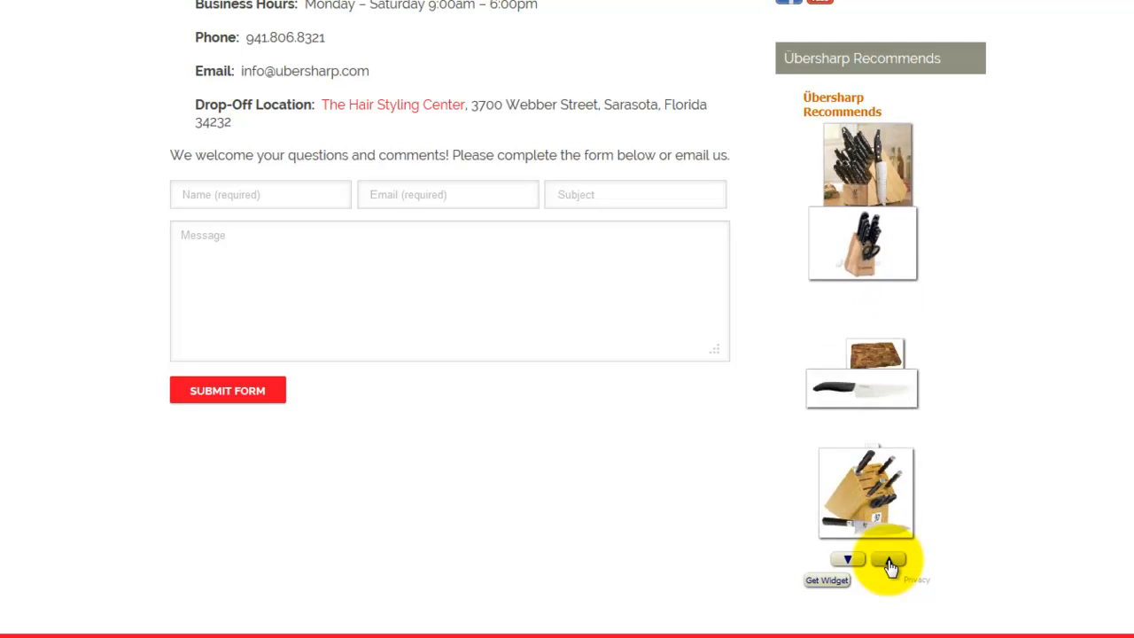
pyautogui.click(890, 560)
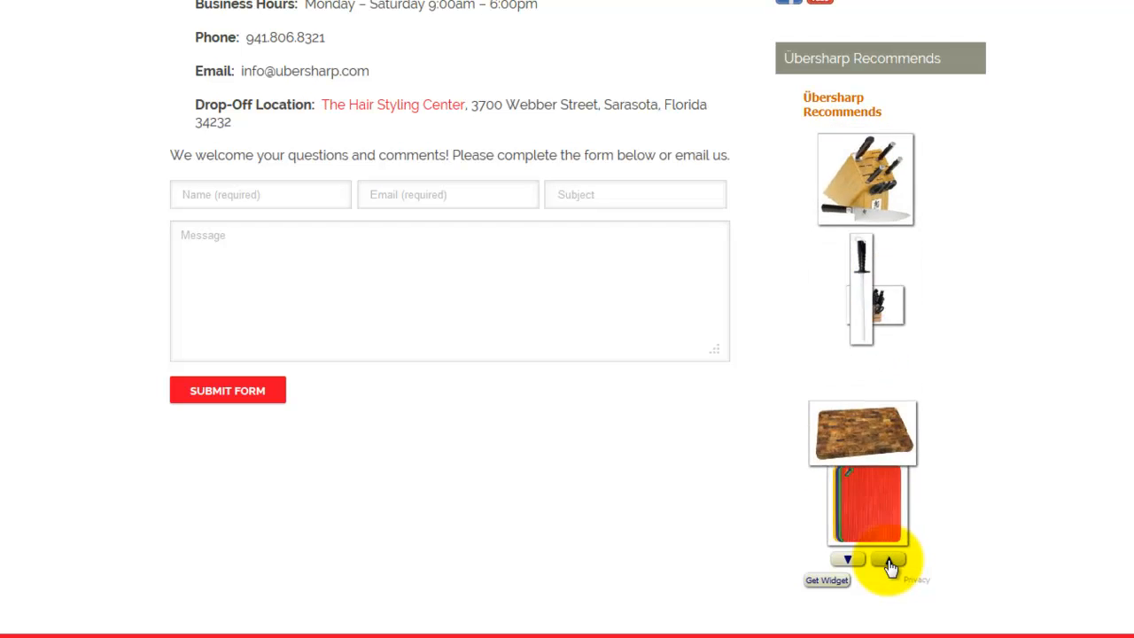
pyautogui.click(890, 560)
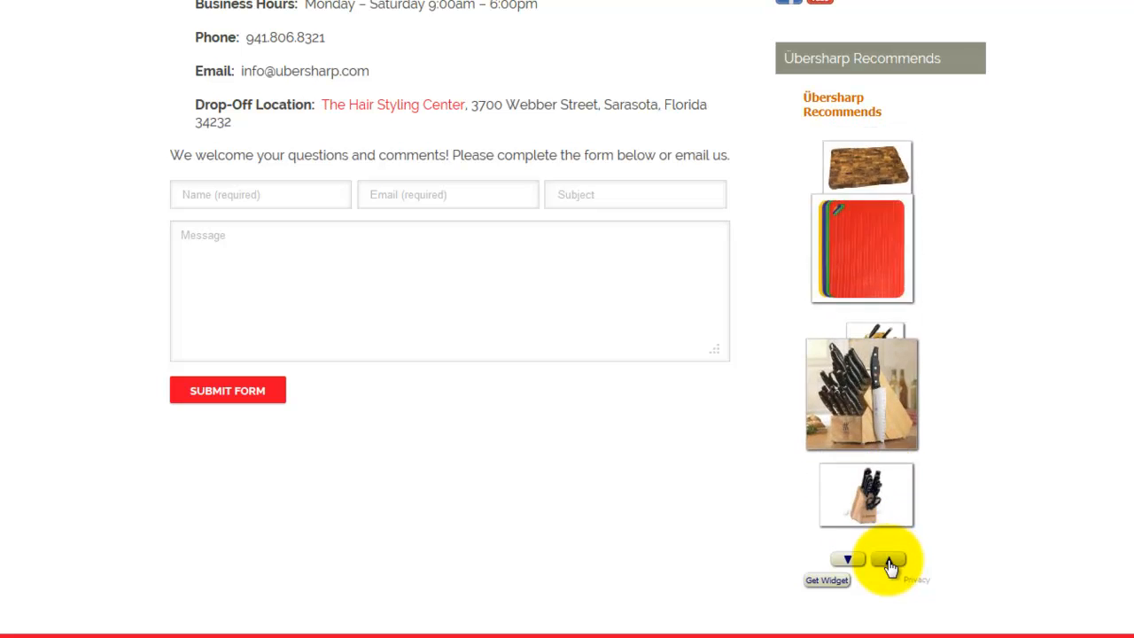
pyautogui.click(889, 560)
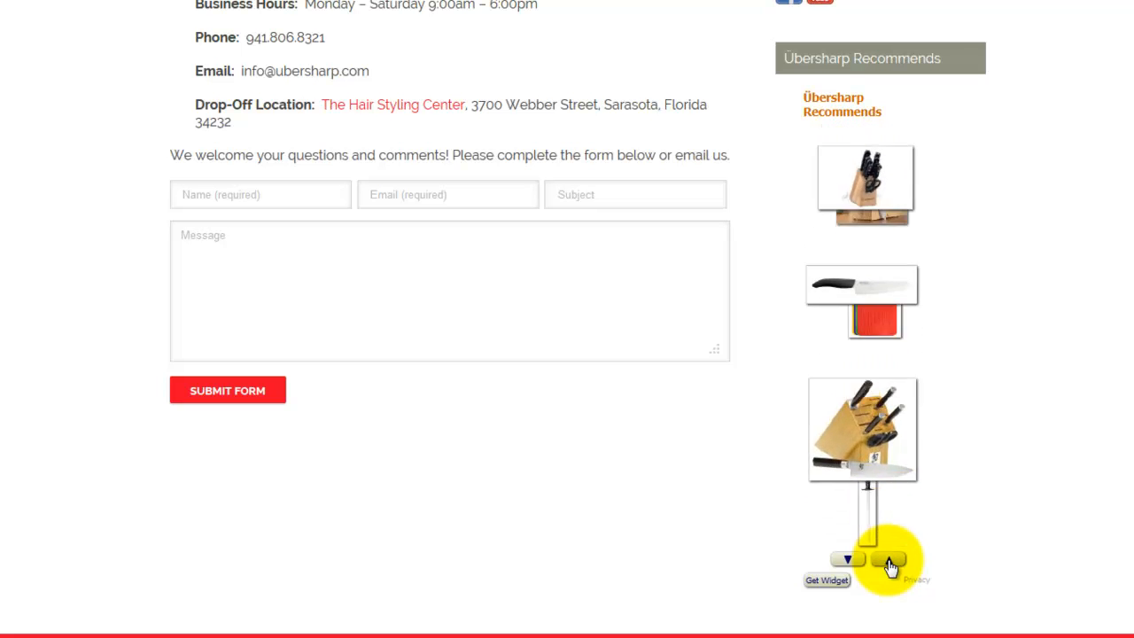
pyautogui.click(888, 560)
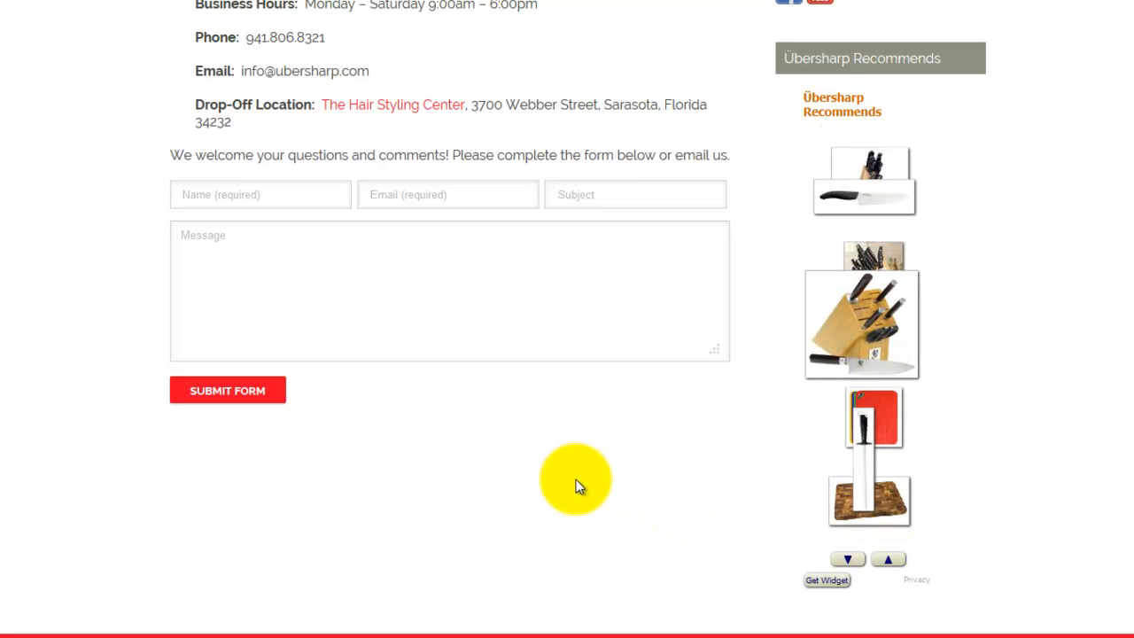